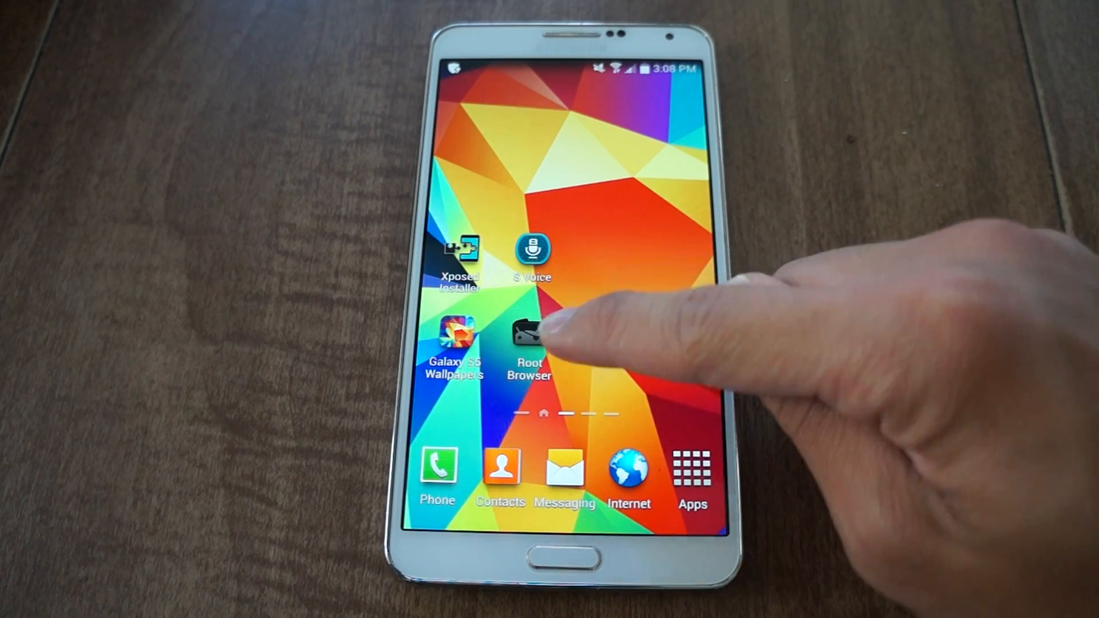
- Dismiss the recent apps view and return to the home screen
left_click(692, 466)
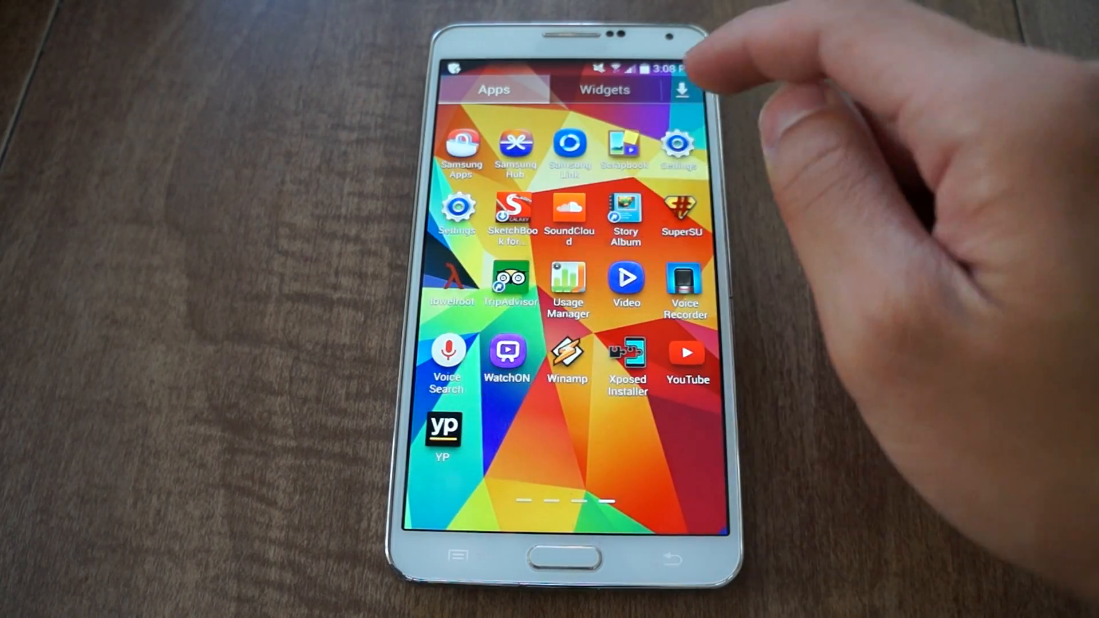
left_click(679, 143)
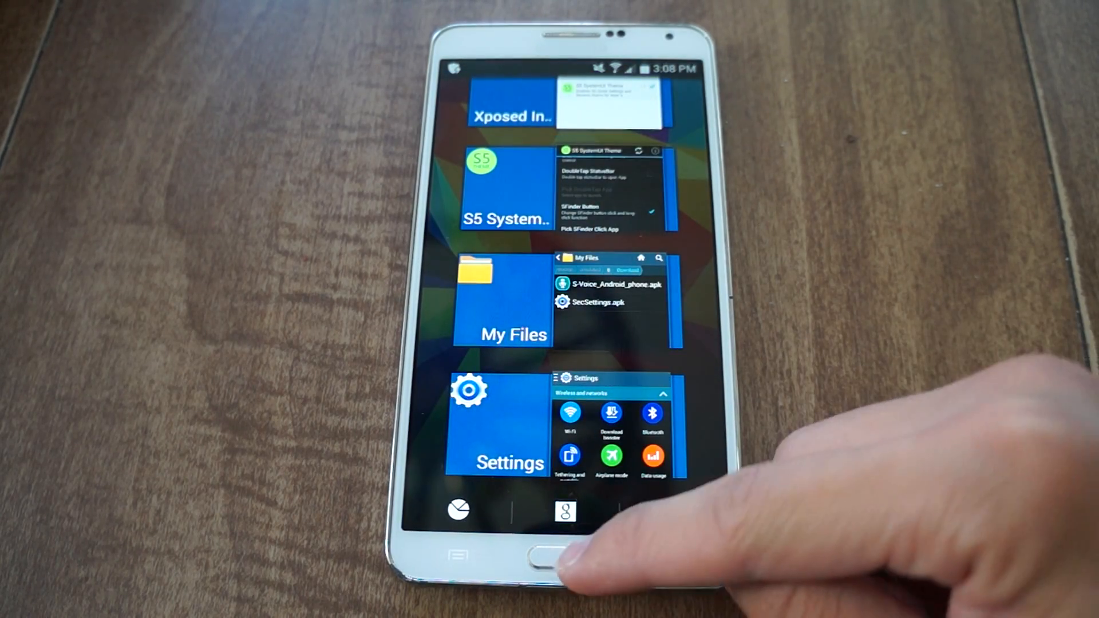
left_click(547, 561)
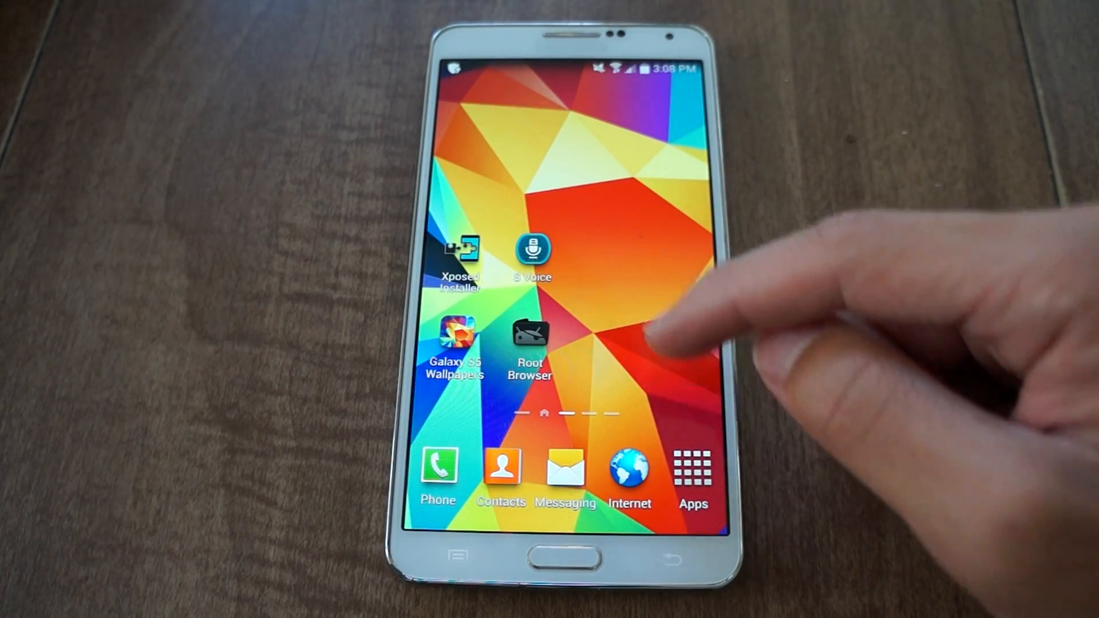
- Launch Xposed Installer and show its Modules list with S5 SystemUI Theme enabled
left_click(460, 256)
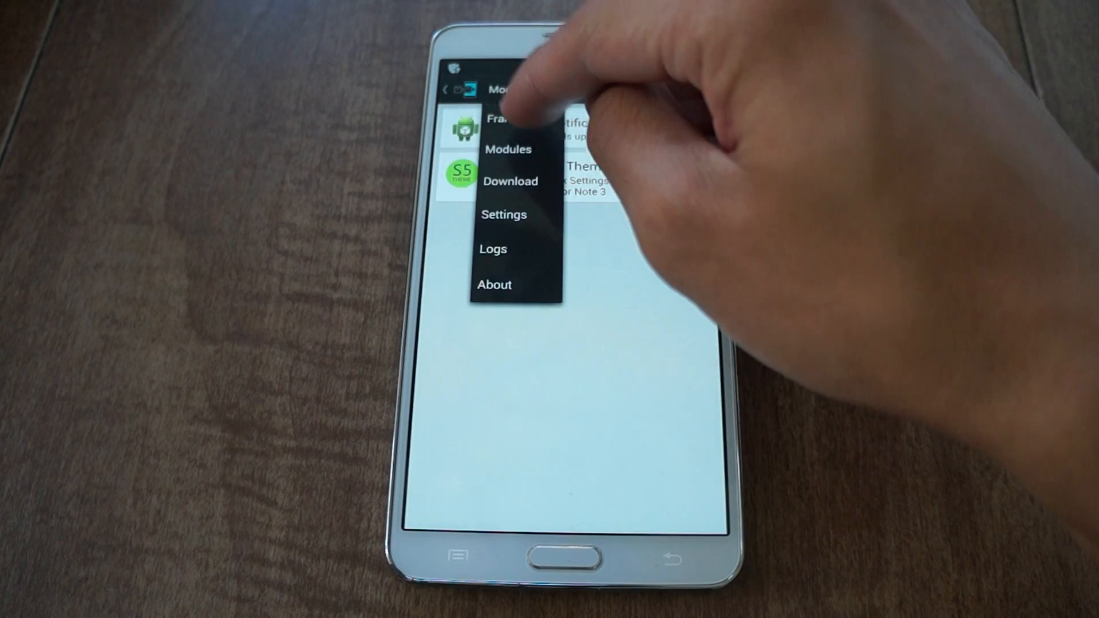
left_click(498, 119)
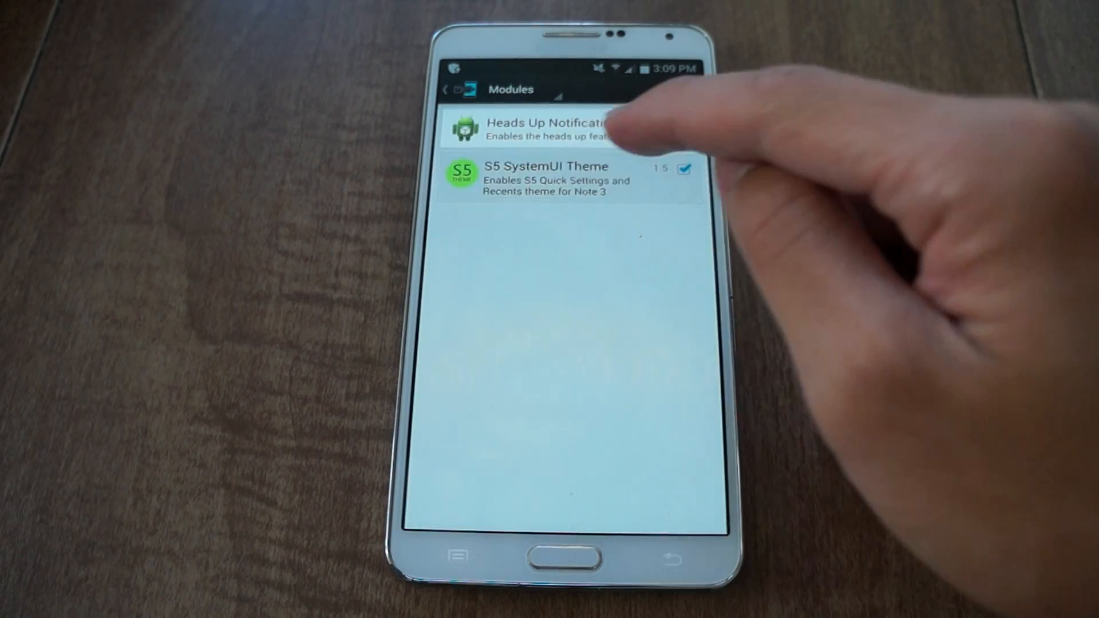
- Browse the S5 SystemUI Theme module's options and run Restart SystemUI to apply them
left_click(542, 179)
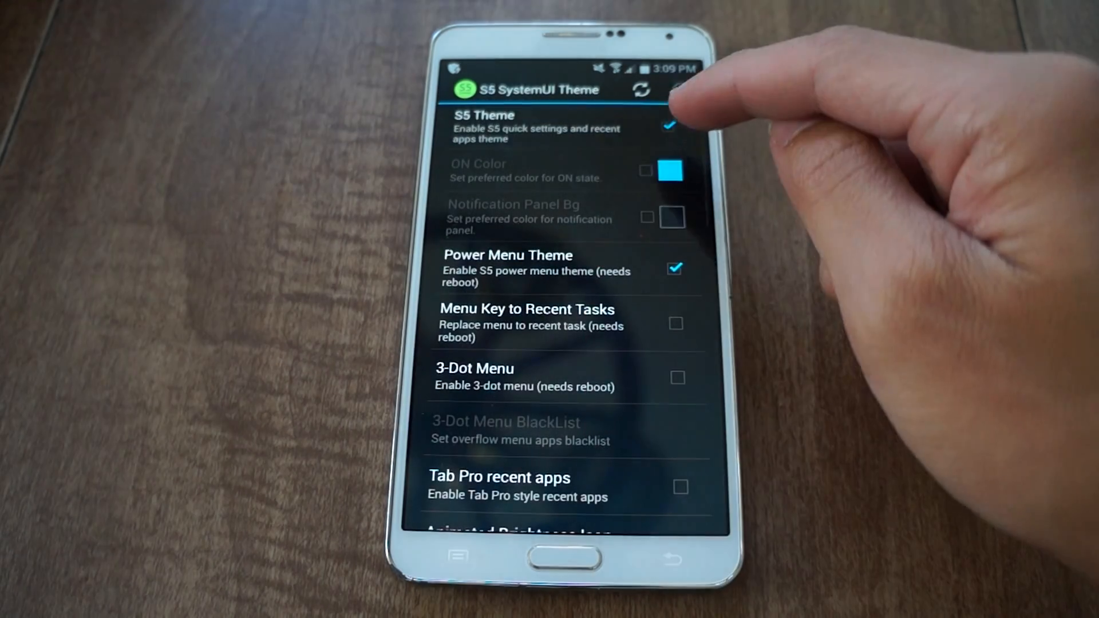
scroll("down", 3)
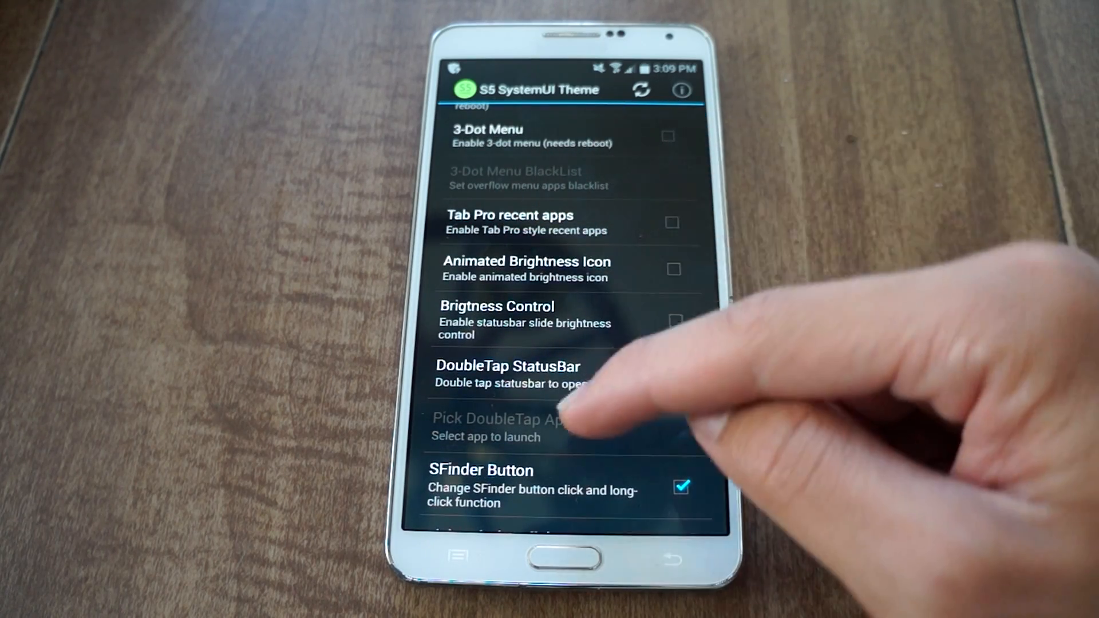
scroll("down", 3)
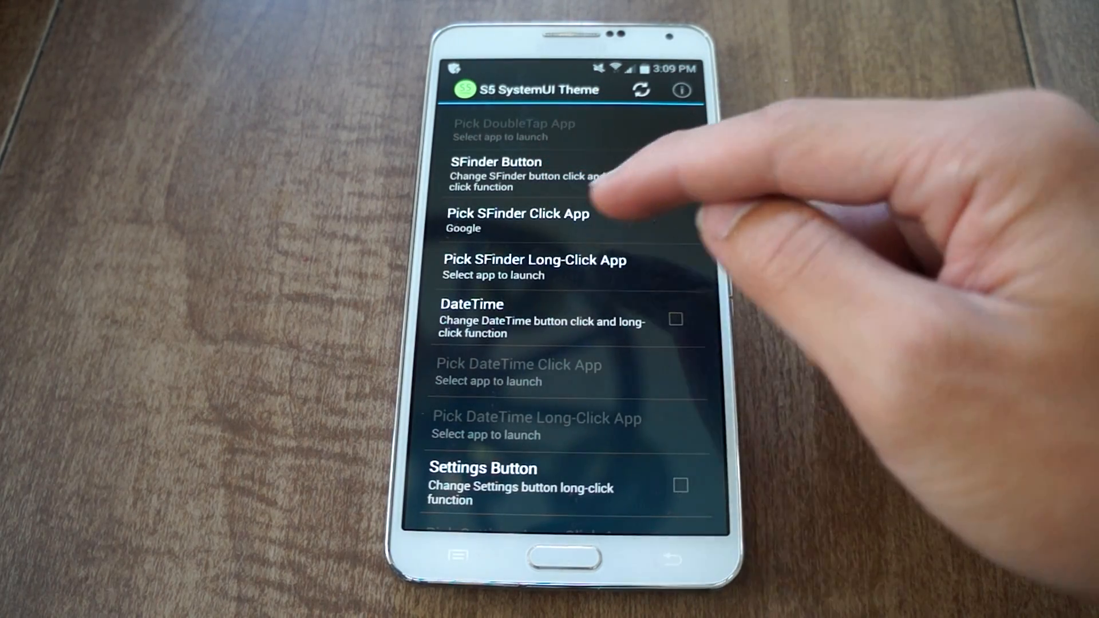
scroll("down", 3)
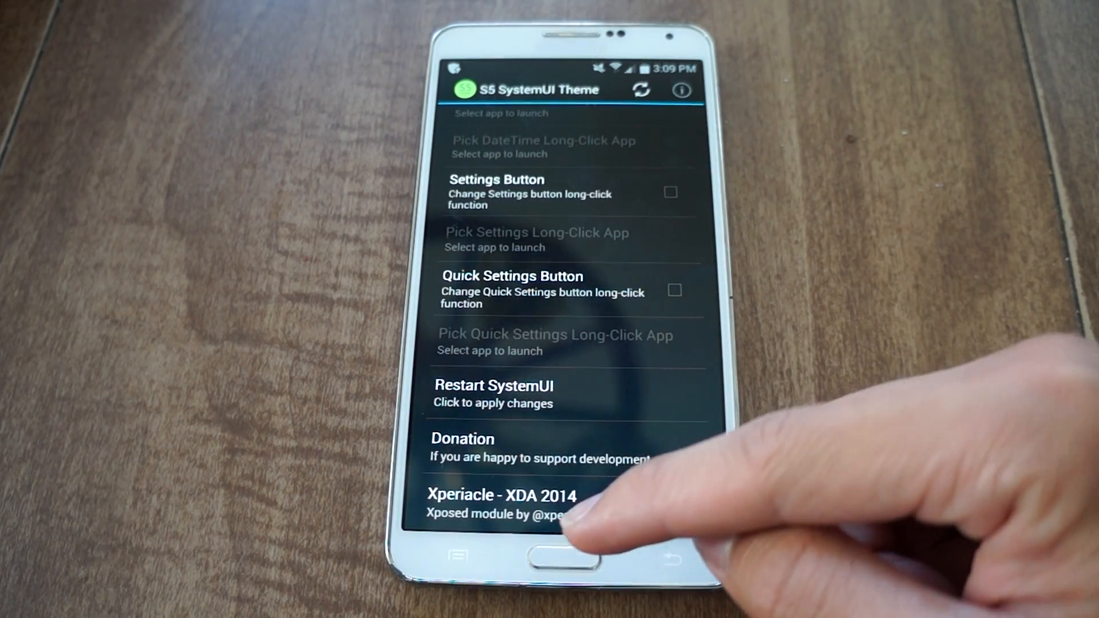
left_click(564, 563)
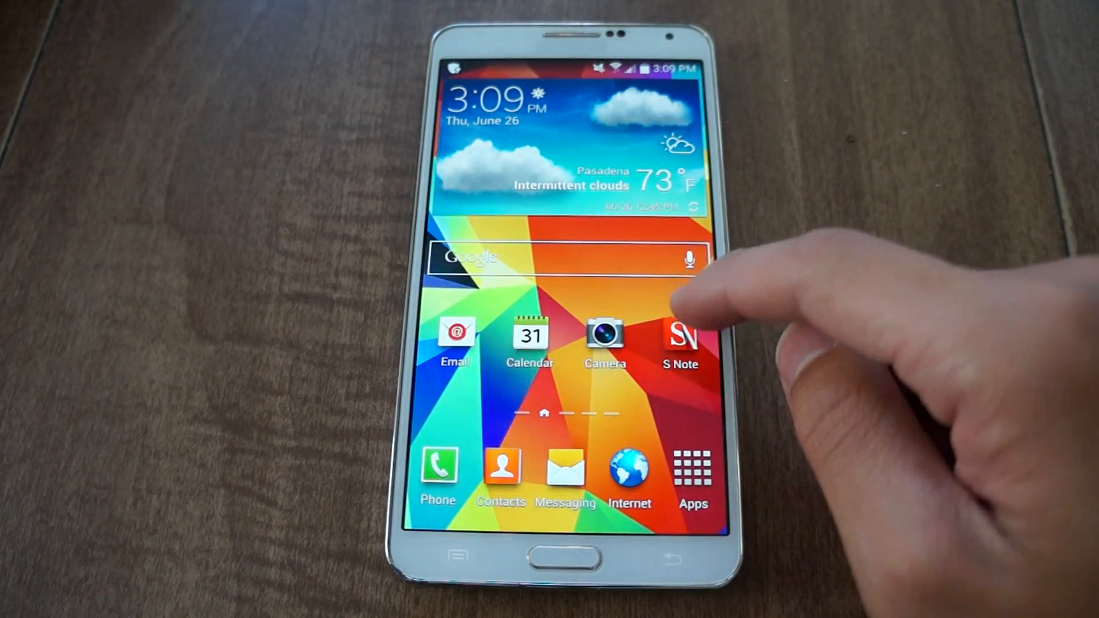
- Show the Download folder in My Files with S-Voice_Android_phone.apk and SecSettings.apk, then launch Play Store
scroll("left", 3)
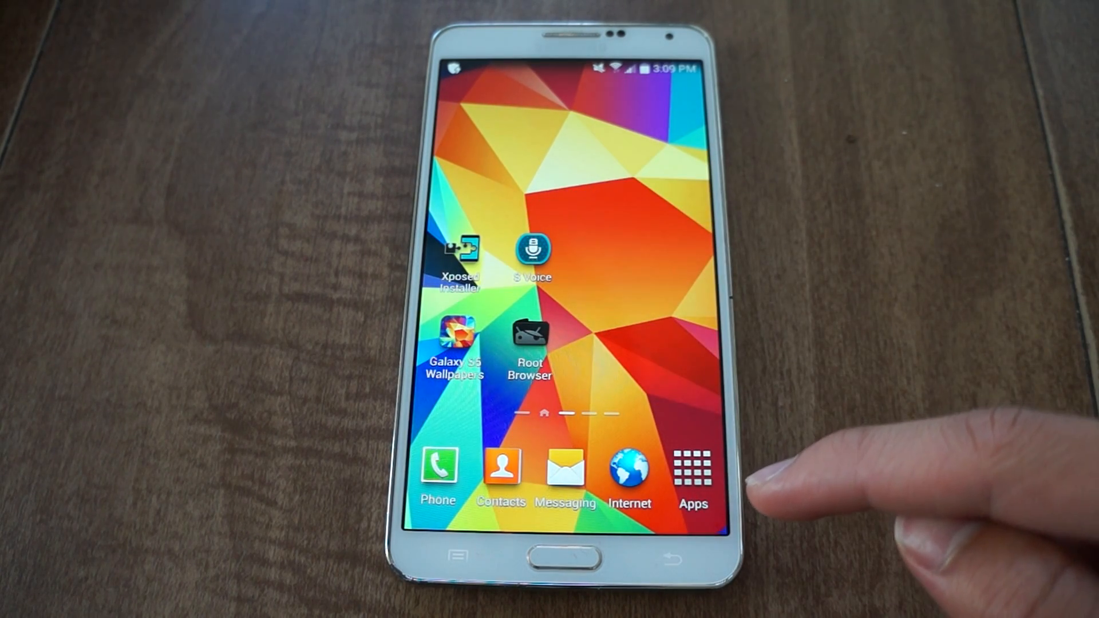
left_click(692, 468)
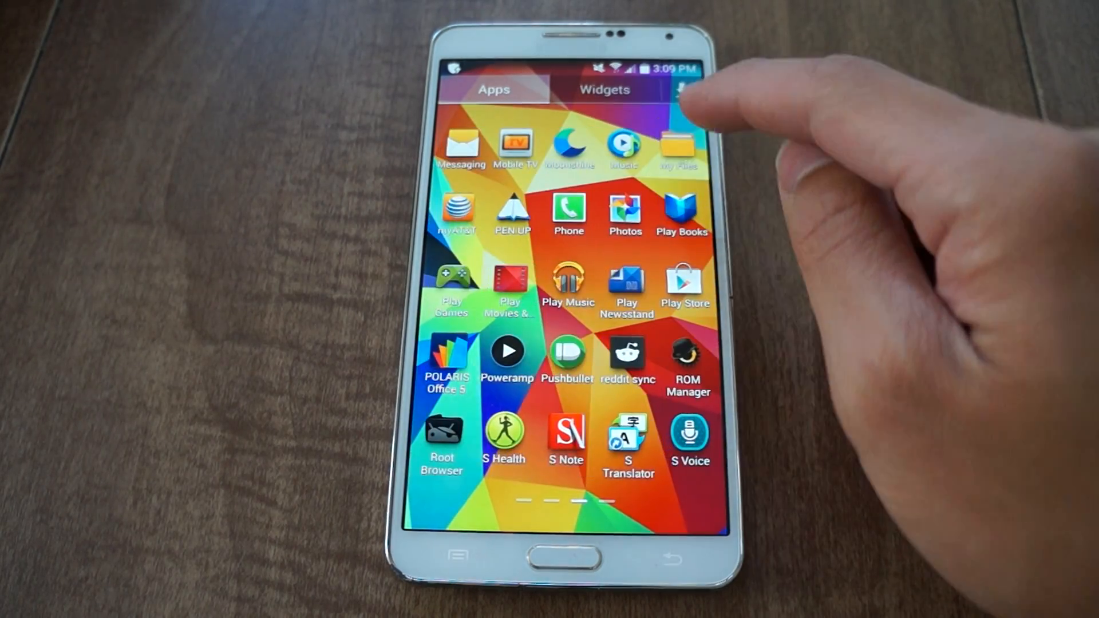
left_click(676, 144)
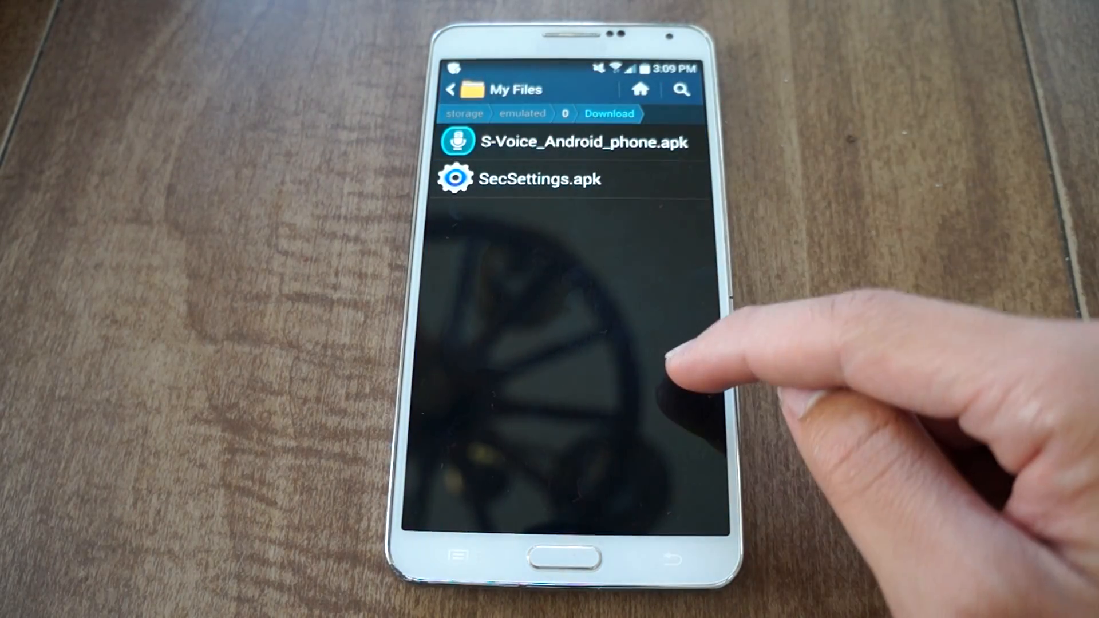
left_click(584, 142)
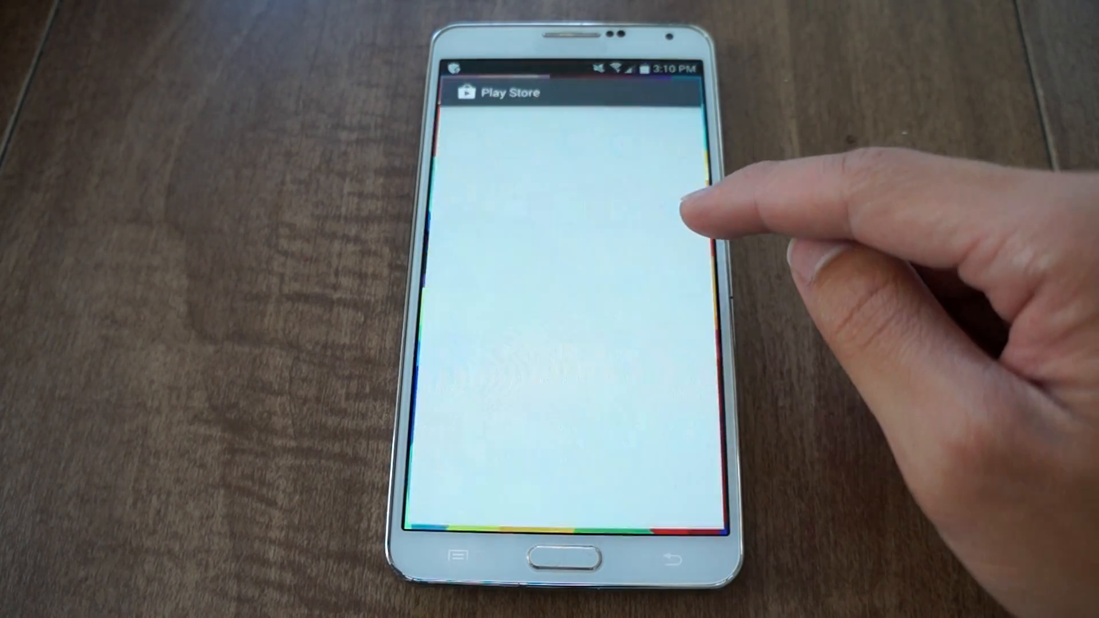
- Search the Play Store for 'galaxy s5 wallpaper'
left_click(561, 92)
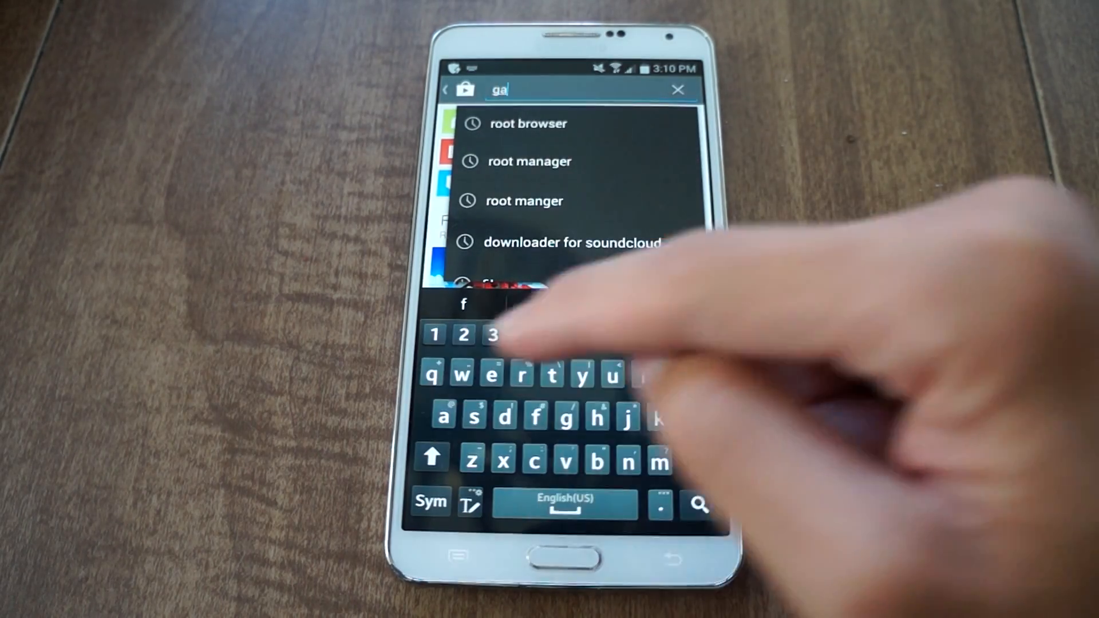
type("galaxy s")
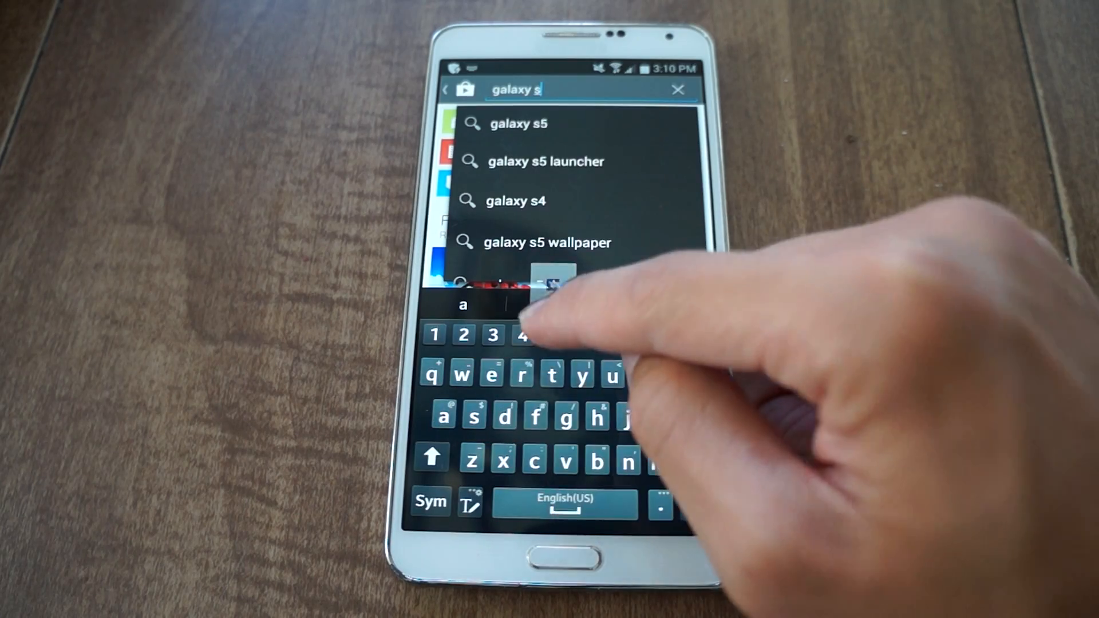
left_click(545, 242)
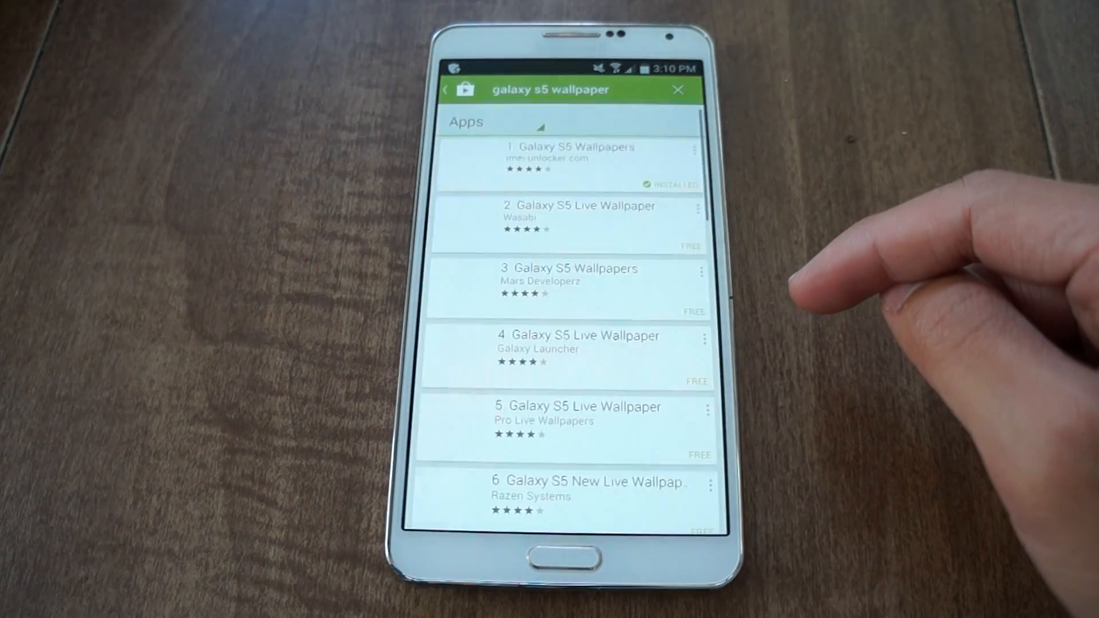
- Launch the installed Galaxy S5 Wallpapers app and return home with an S5 wallpaper applied
left_click(568, 163)
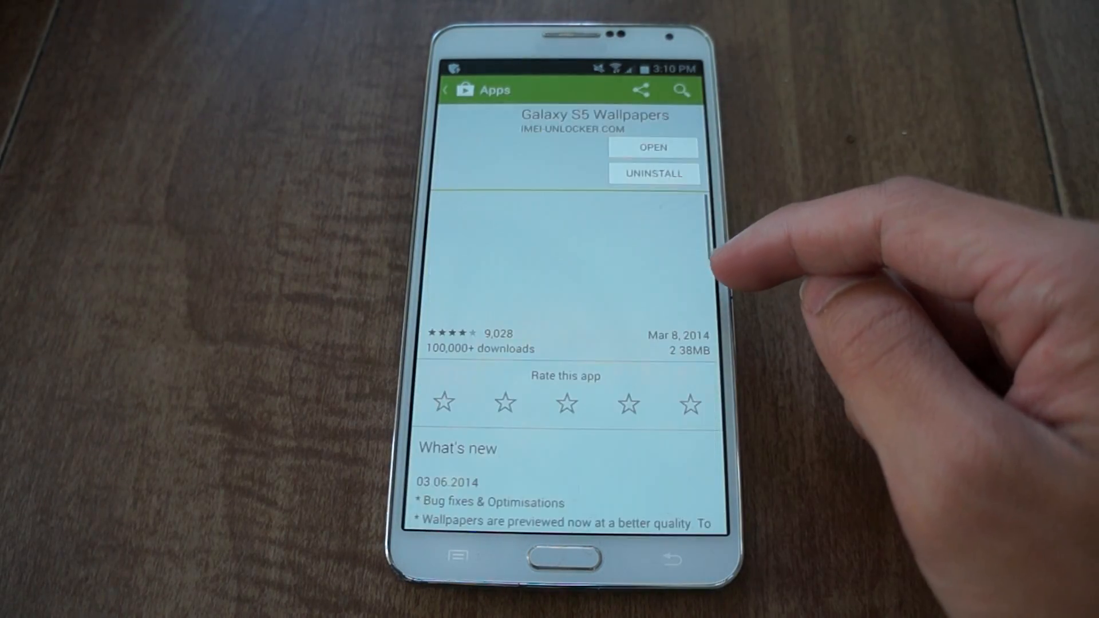
left_click(652, 148)
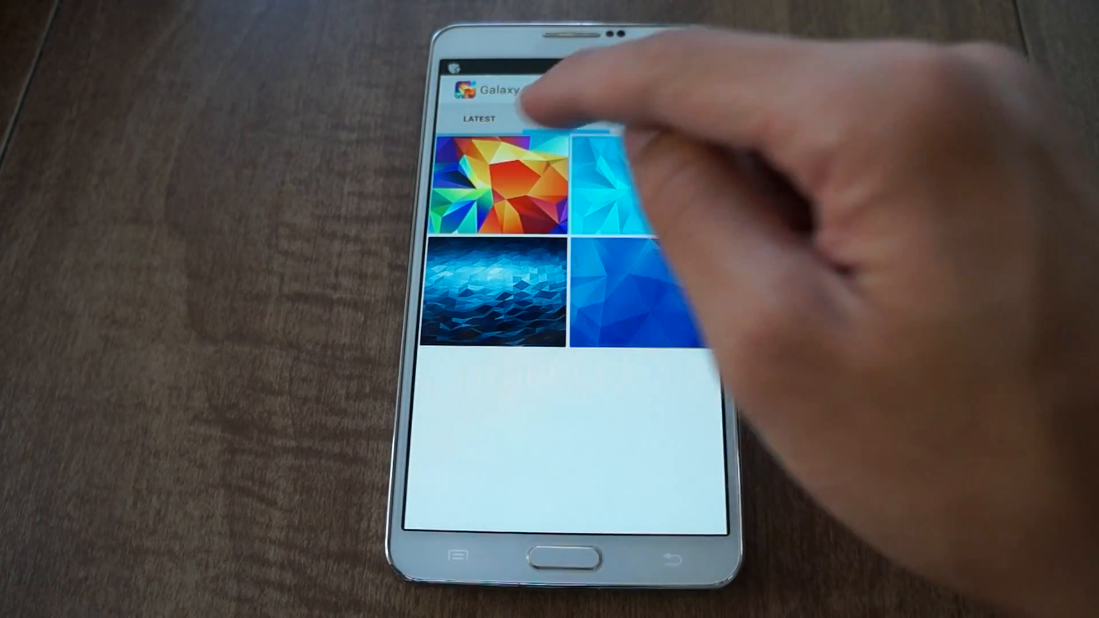
left_click(505, 188)
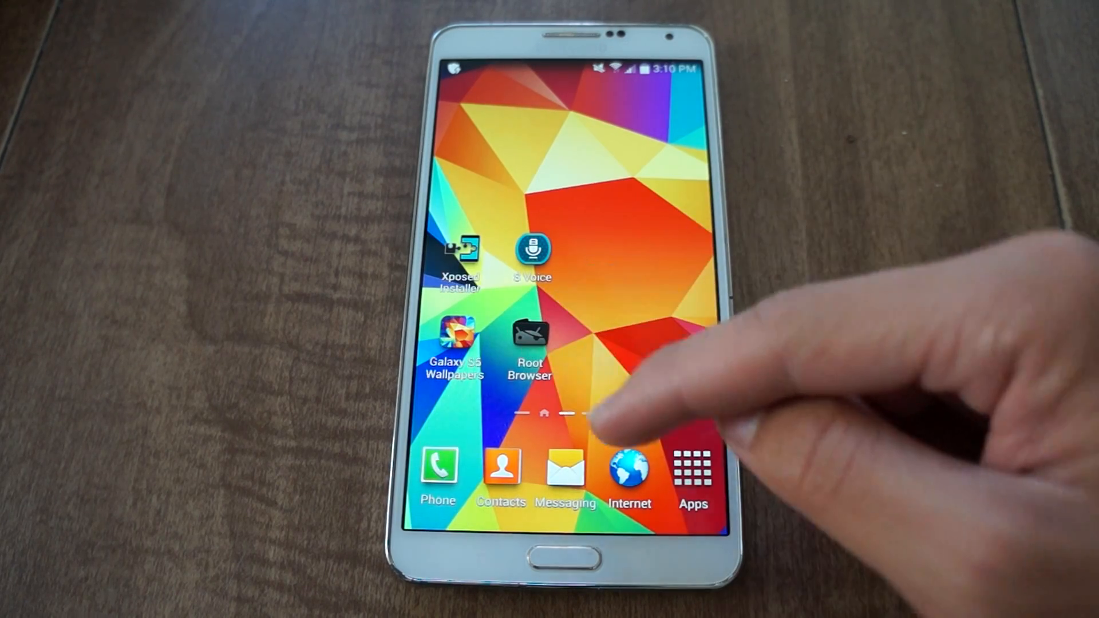
- Launch Root Browser from the home screen to view the root system folders
left_click(693, 468)
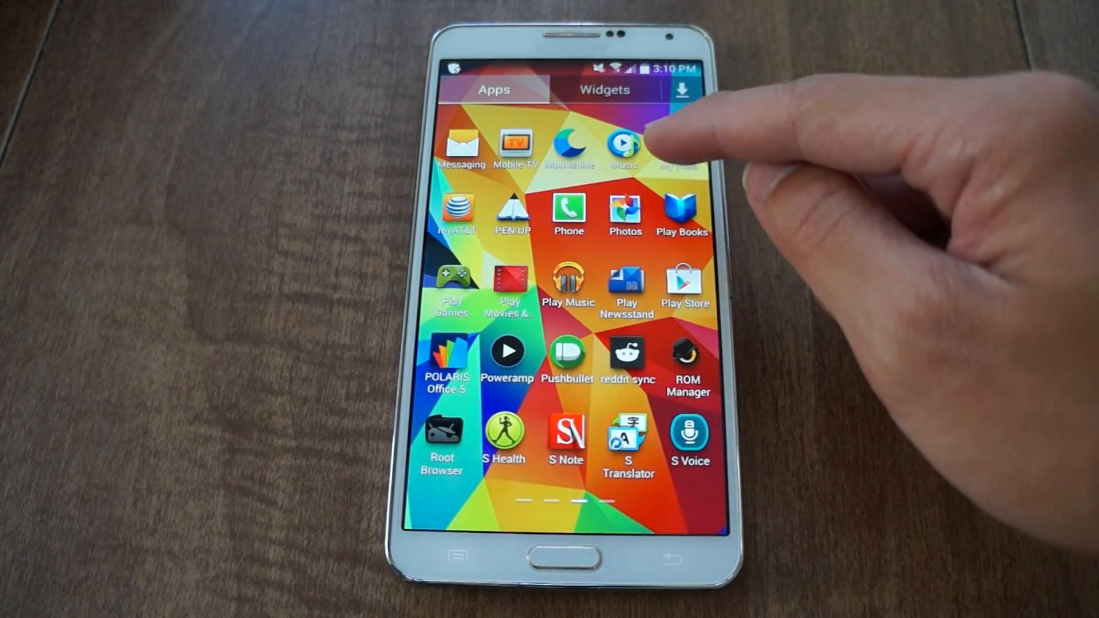
left_click(690, 433)
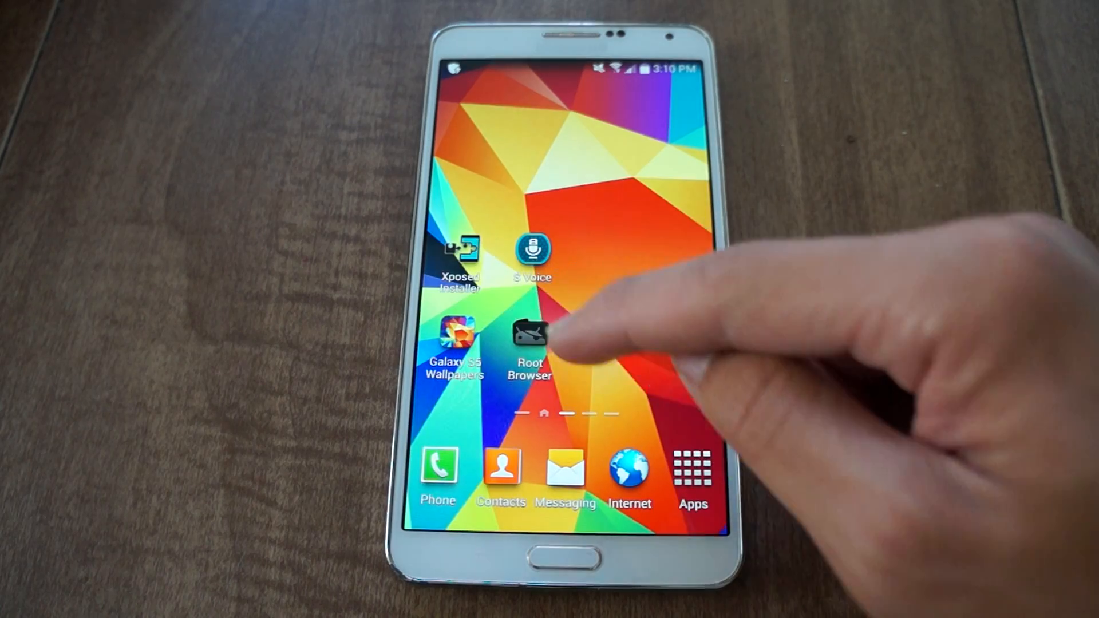
left_click(530, 336)
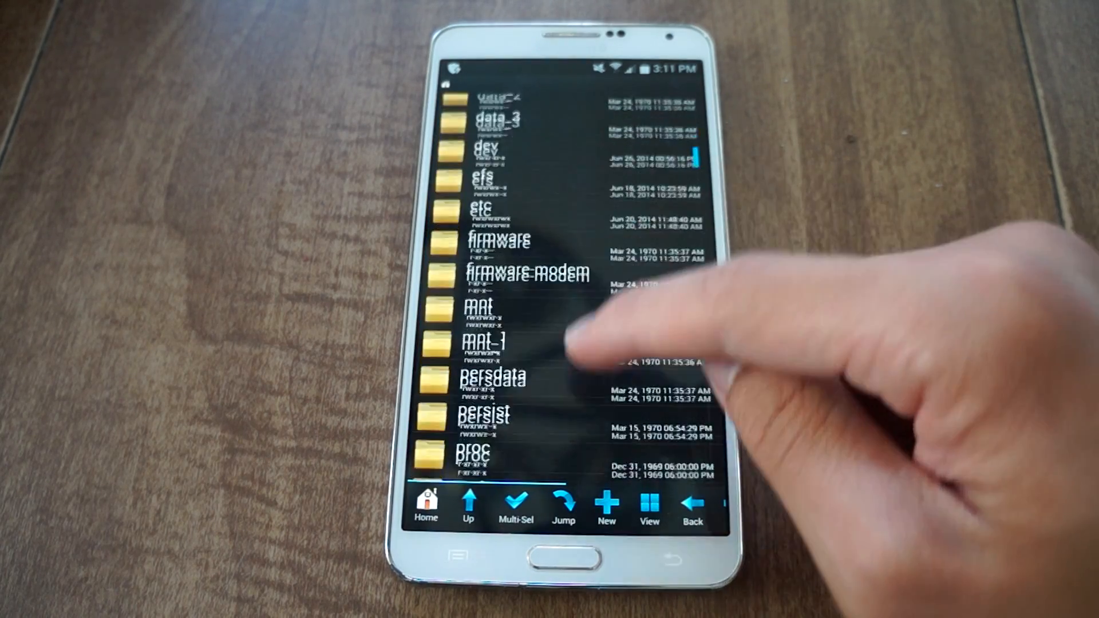
- Browse system/priv-app showing SecSettings.apk, then go back up
scroll("down", 3)
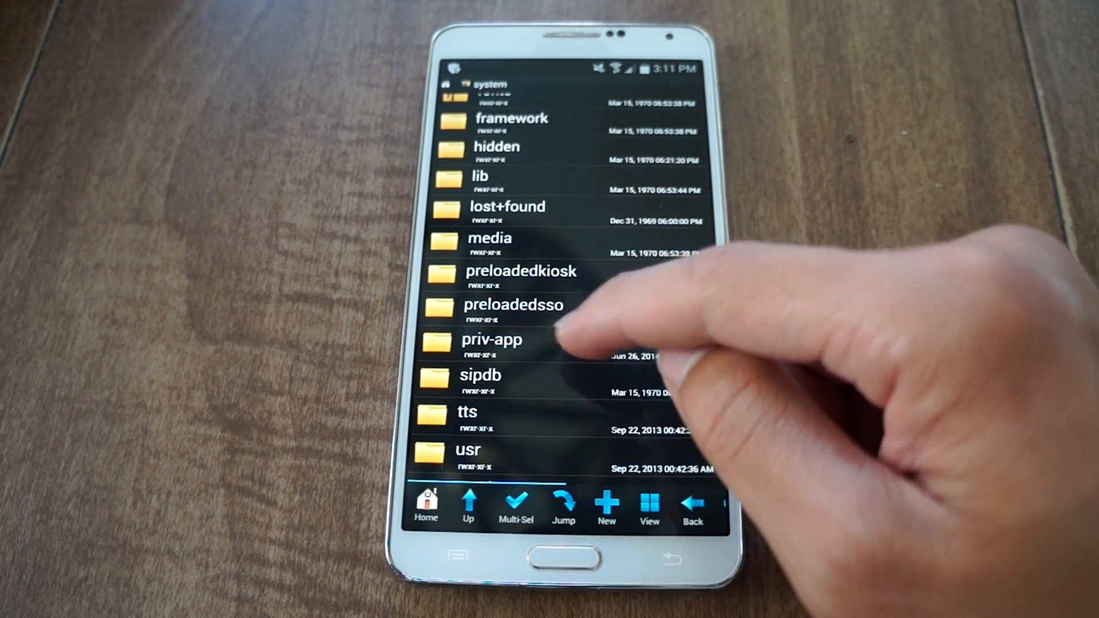
left_click(491, 340)
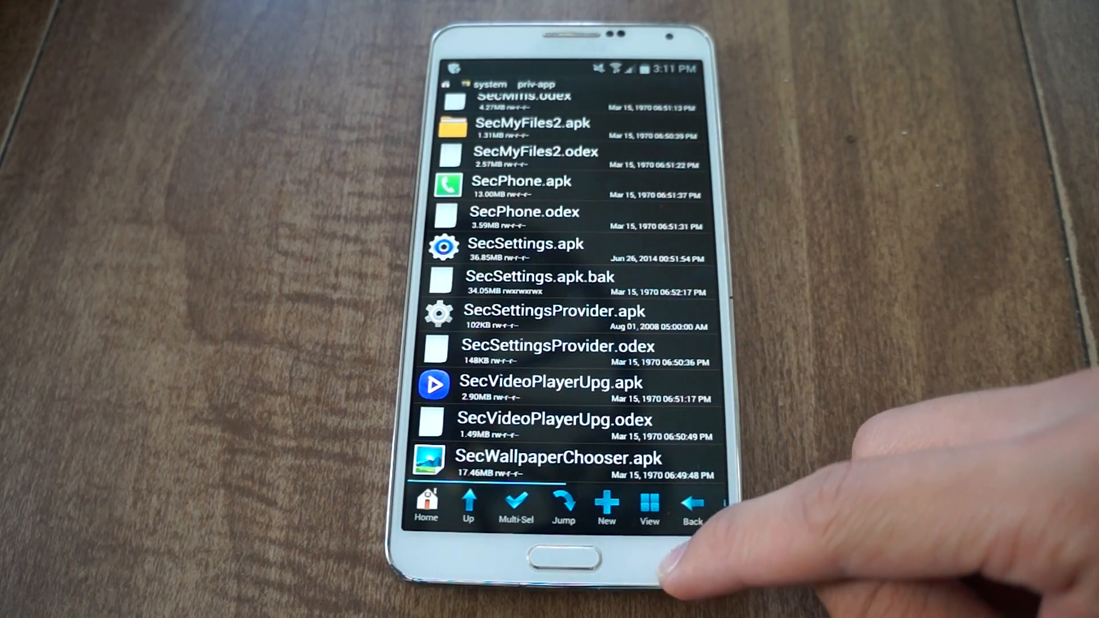
left_click(694, 505)
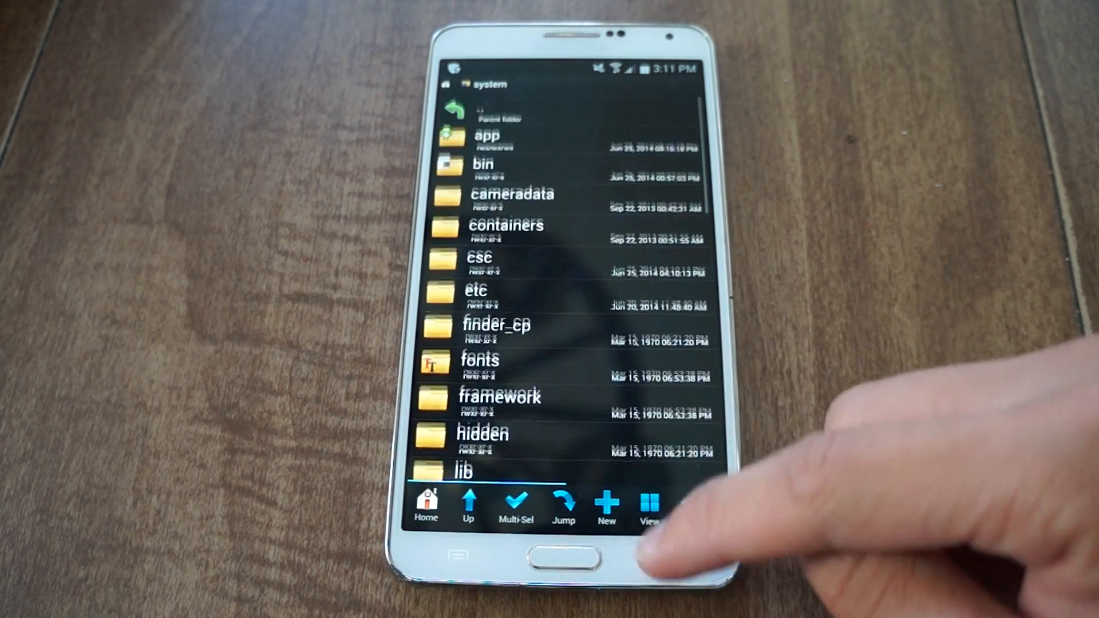
- Navigate to sdcard/Download holding the S-Voice package and SecSettings.apk
scroll("down", 3)
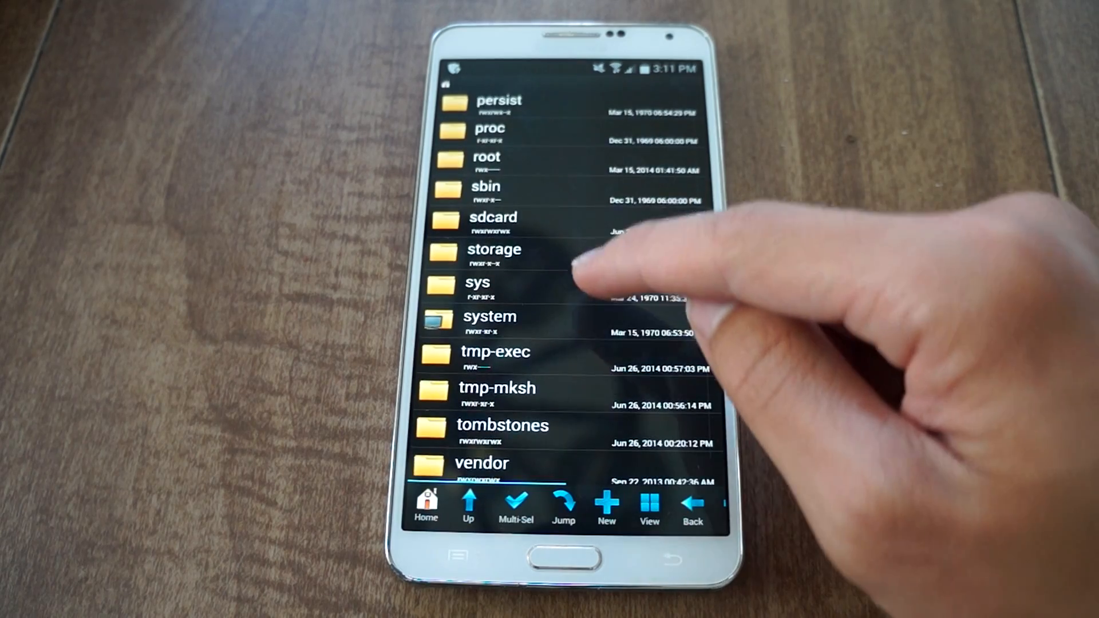
left_click(493, 225)
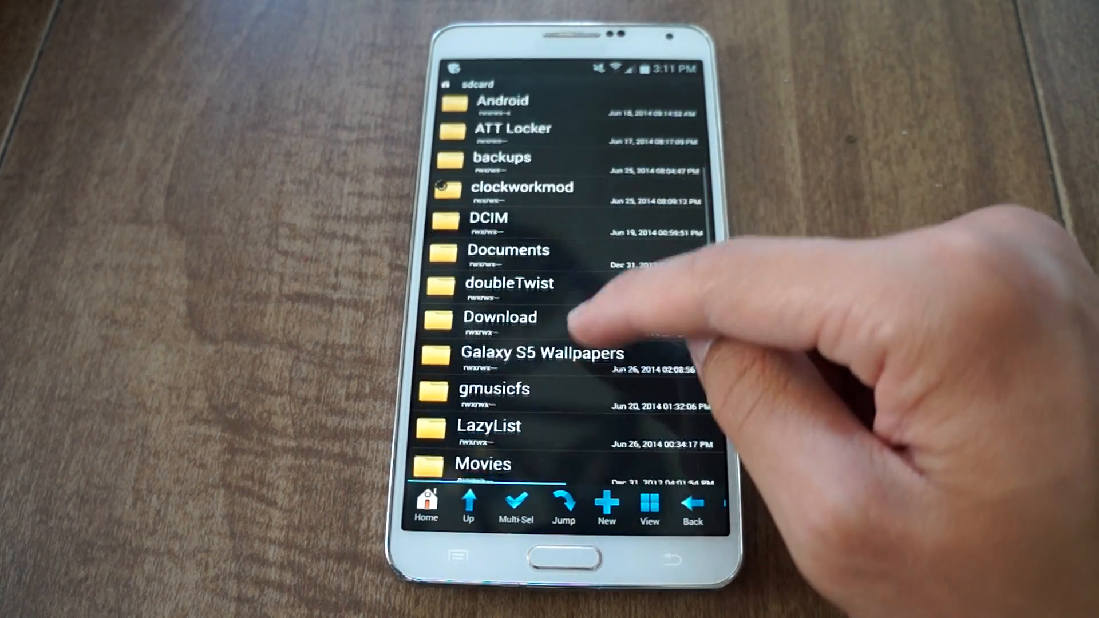
left_click(499, 317)
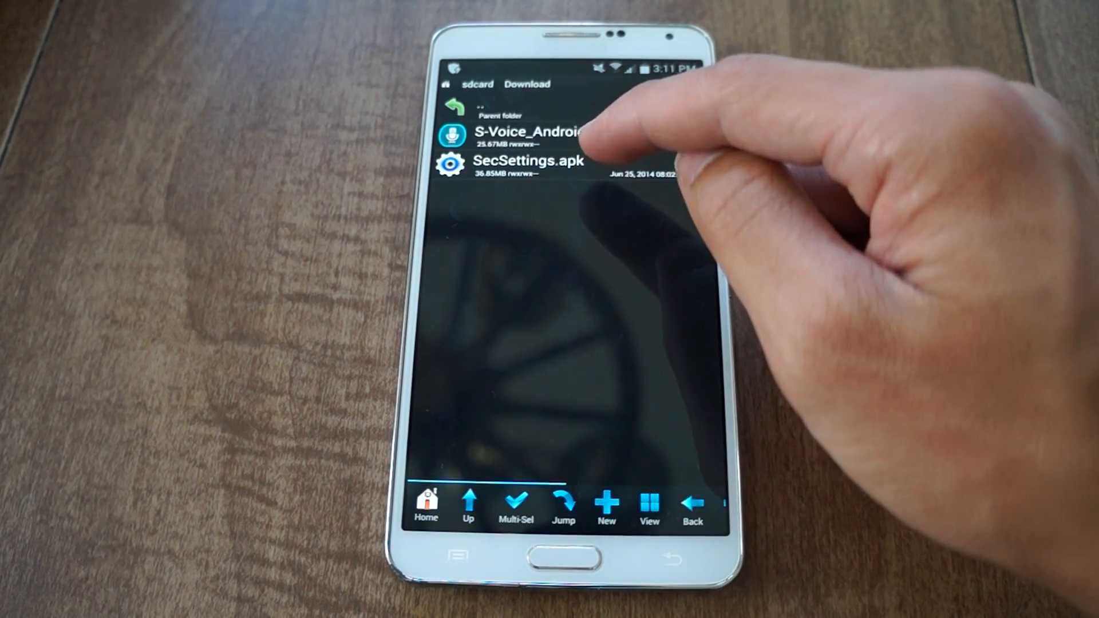
- Copy SecSettings.apk from Download and navigate to /system/priv-app as the paste destination
left_click(529, 163)
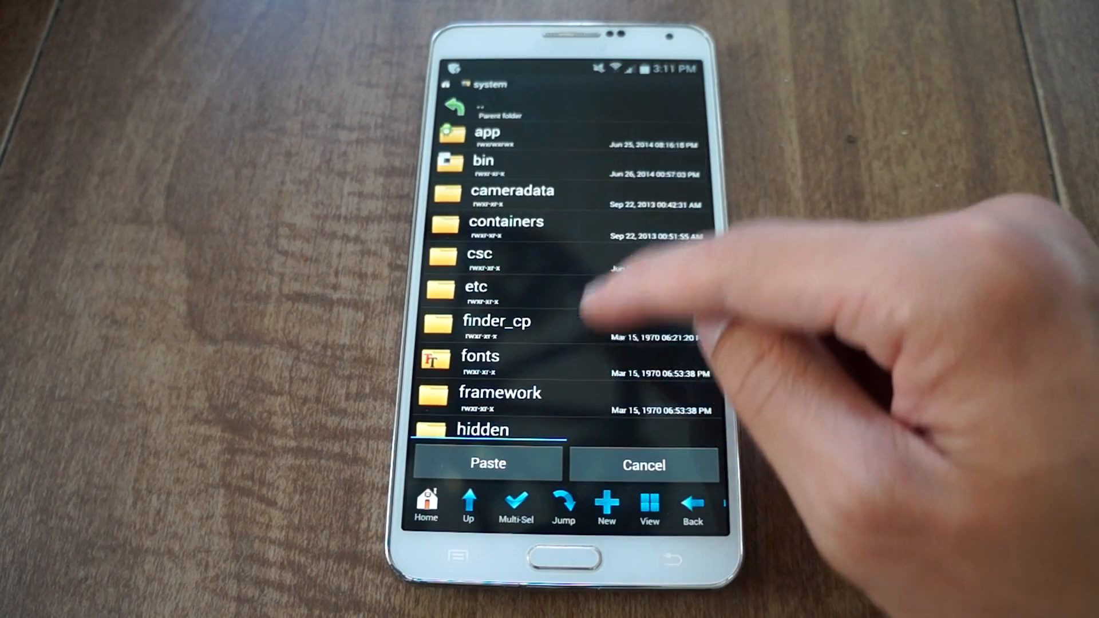
scroll("down", 3)
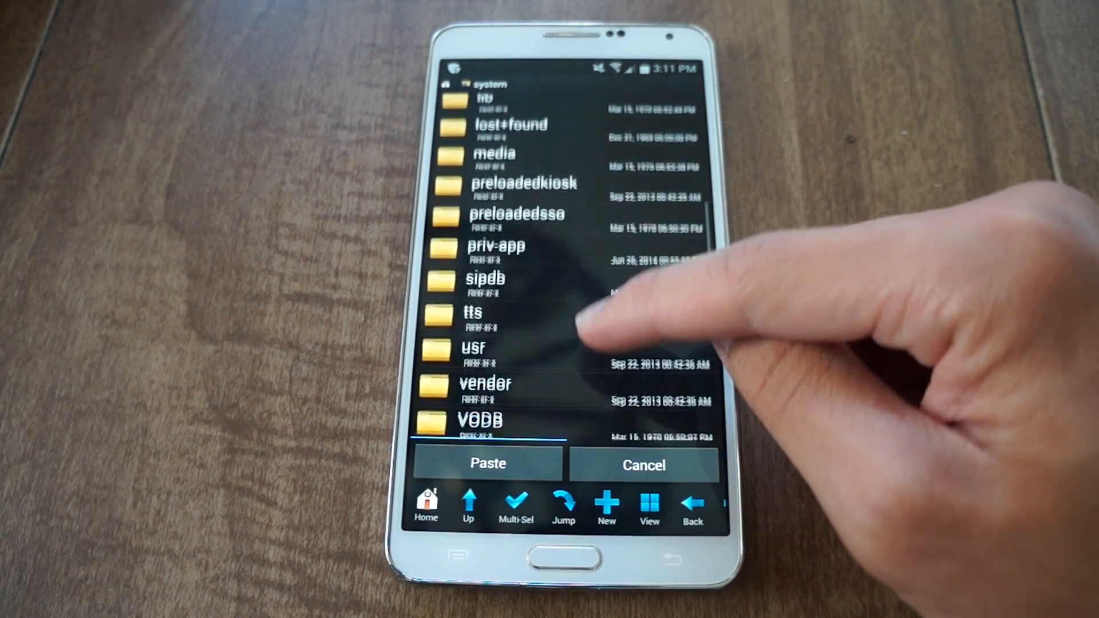
left_click(494, 245)
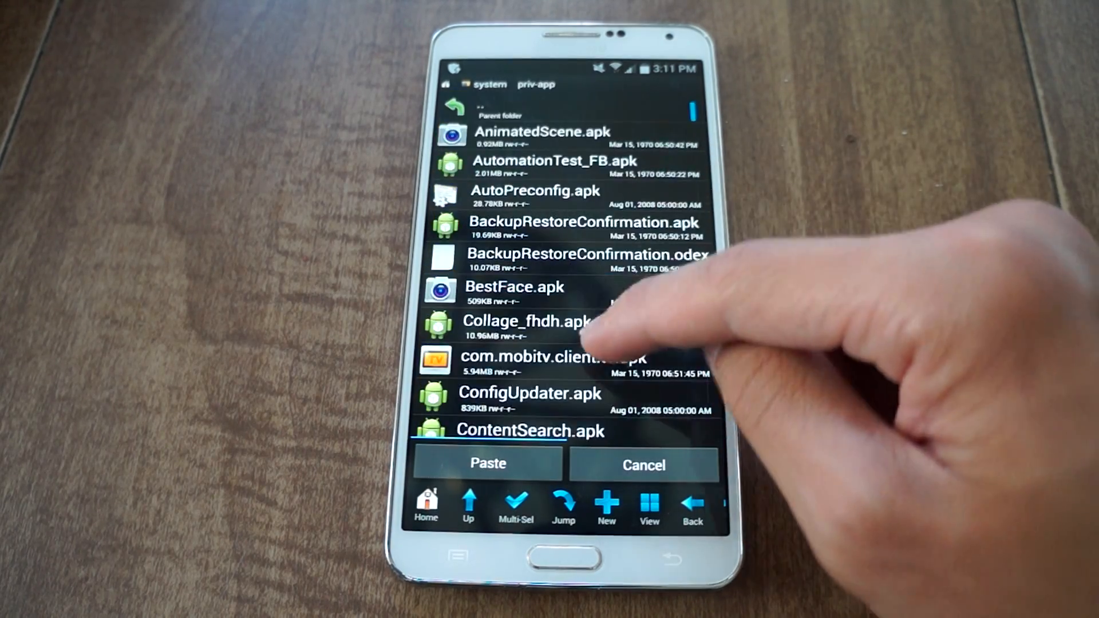
scroll("down", 3)
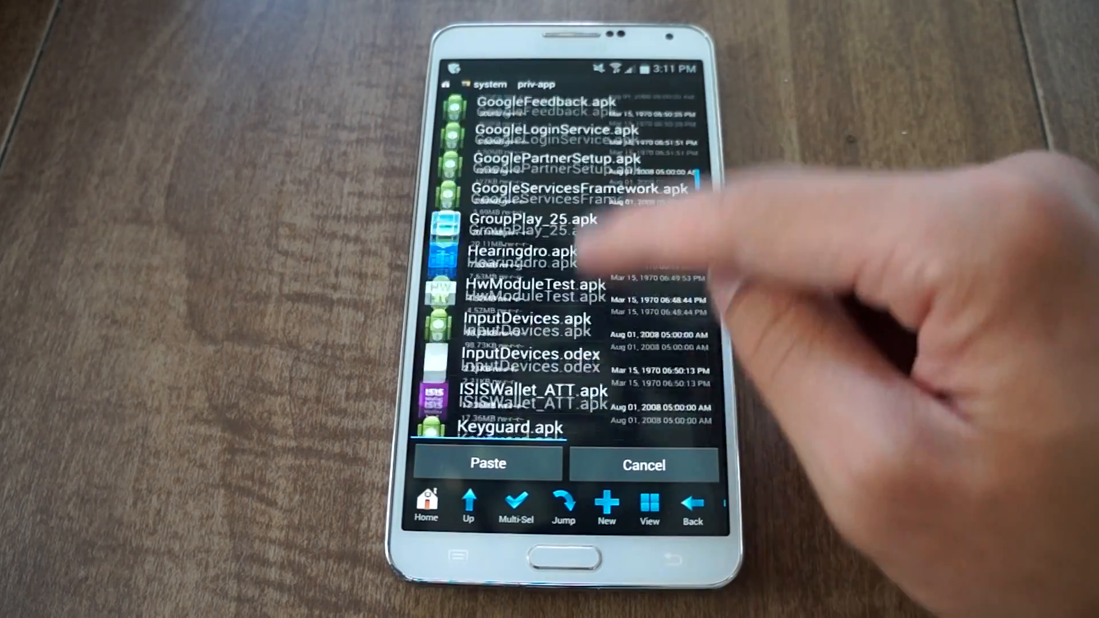
scroll("down", 3)
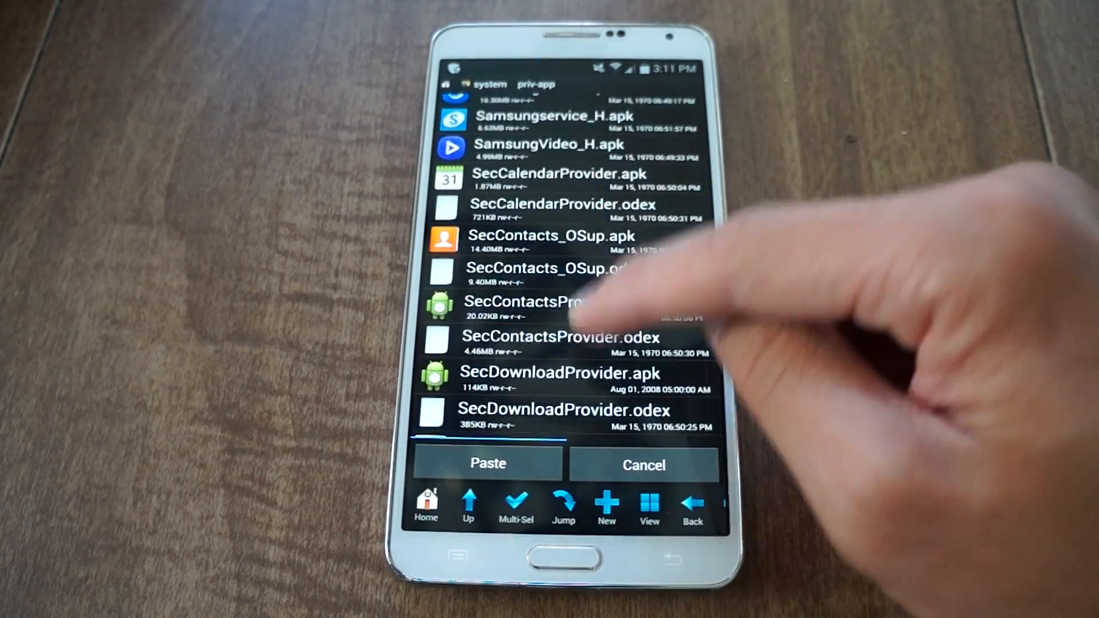
scroll("down", 3)
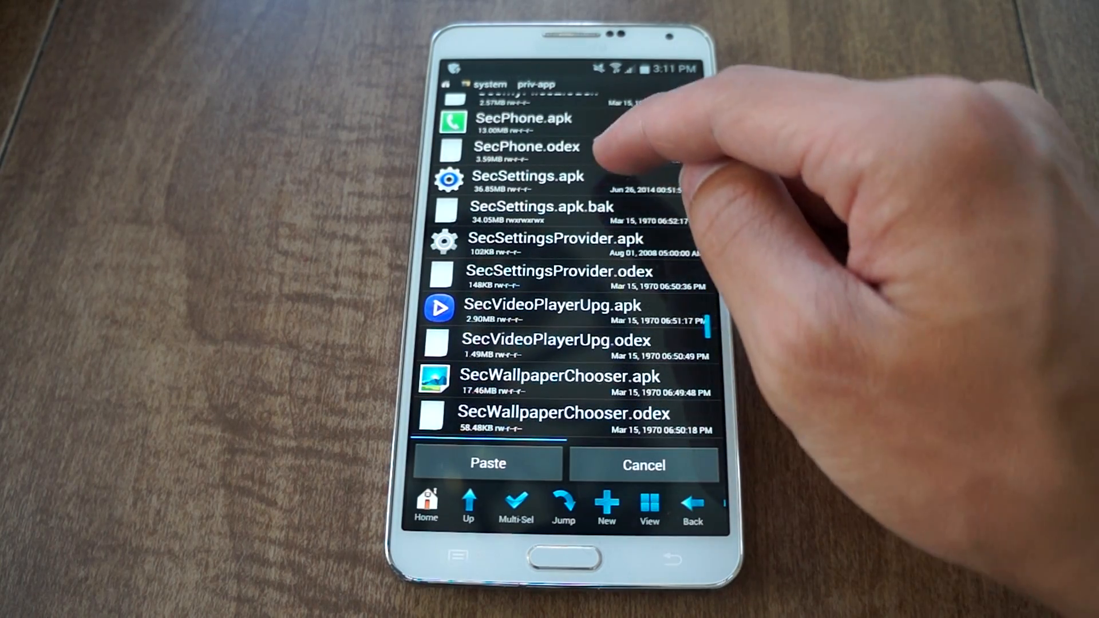
- Paste SecSettings.apk into system/priv-app and bring up its file actions
left_click(487, 463)
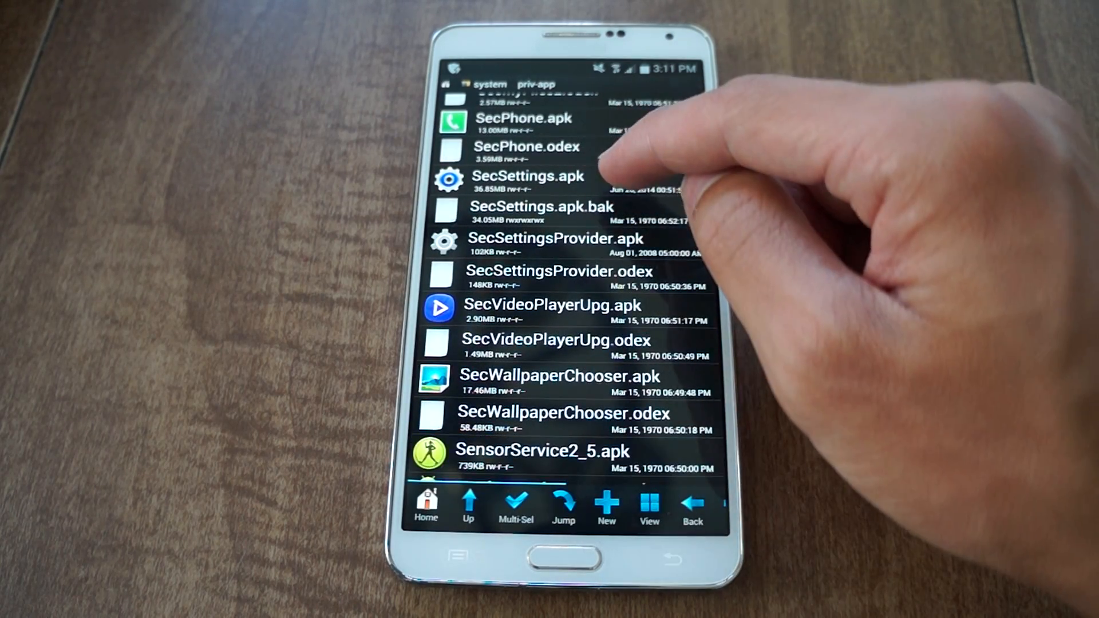
left_click(527, 177)
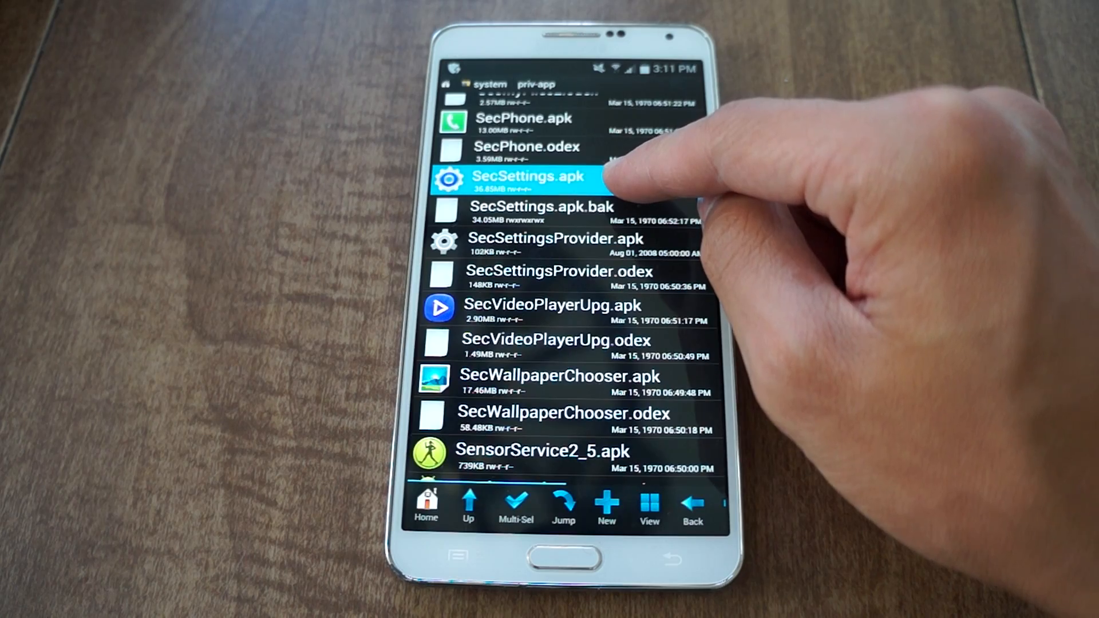
left_click(522, 179)
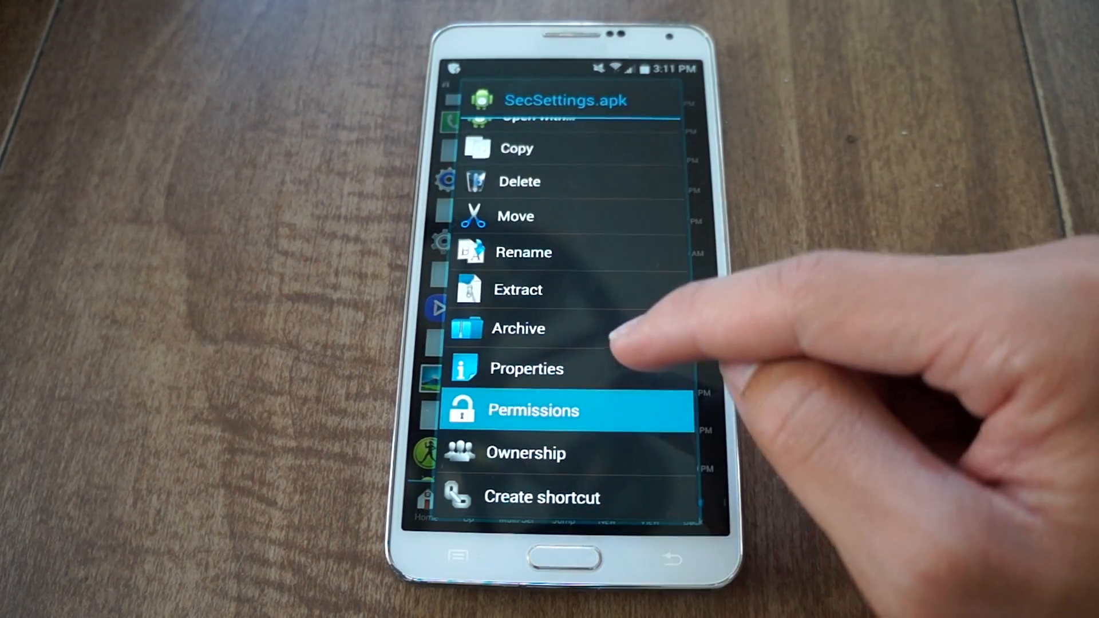
- Set the pasted SecSettings.apk permissions to rw-r--r-- (0644)
left_click(532, 410)
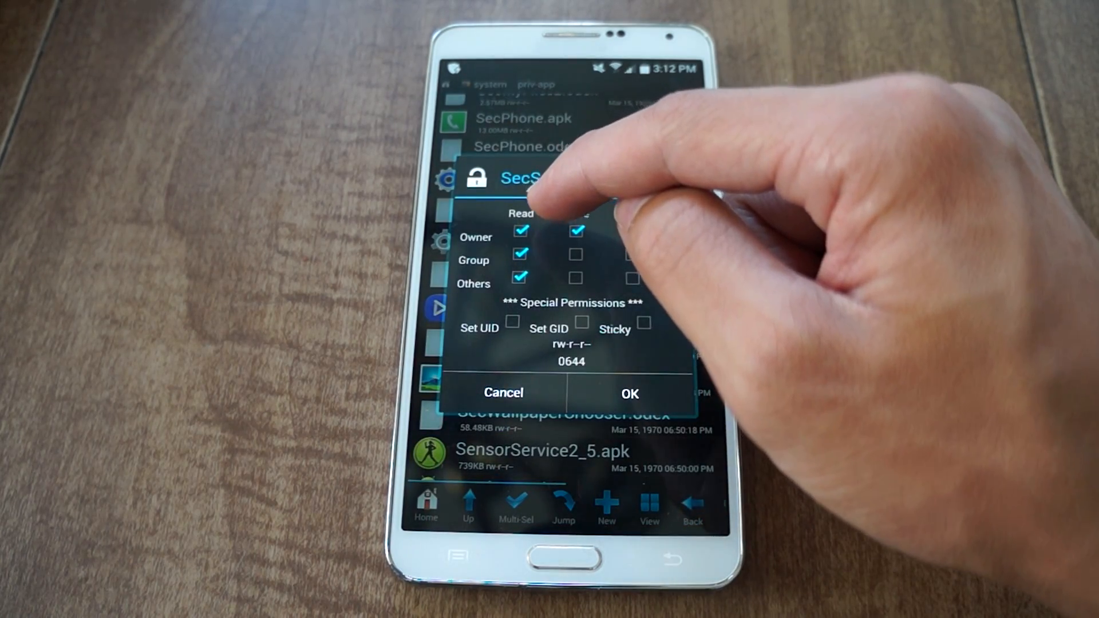
left_click(574, 231)
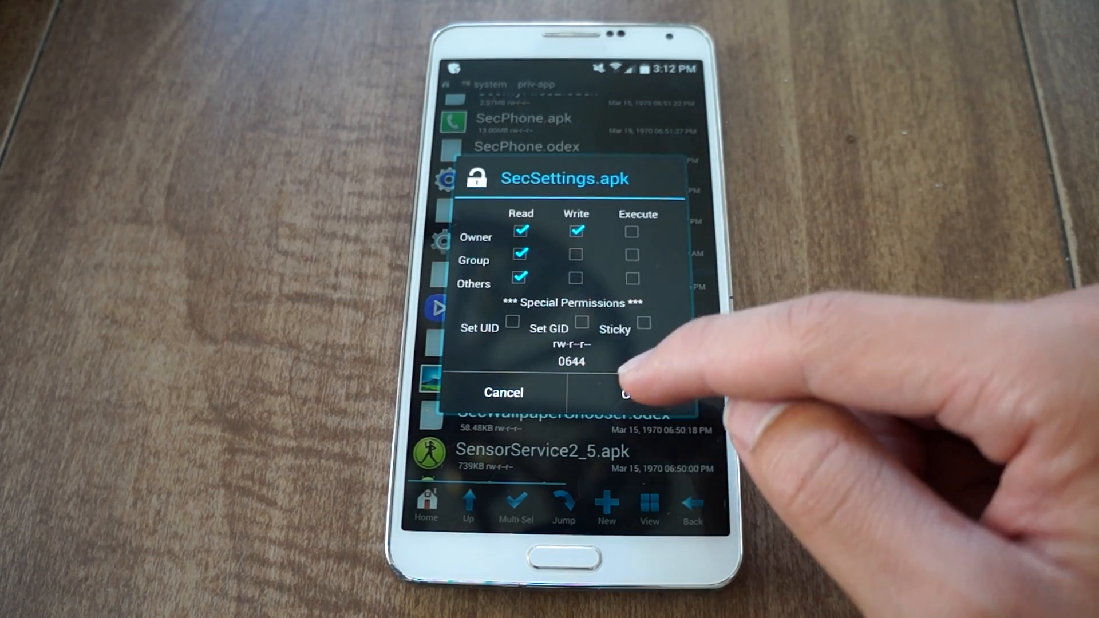
left_click(627, 391)
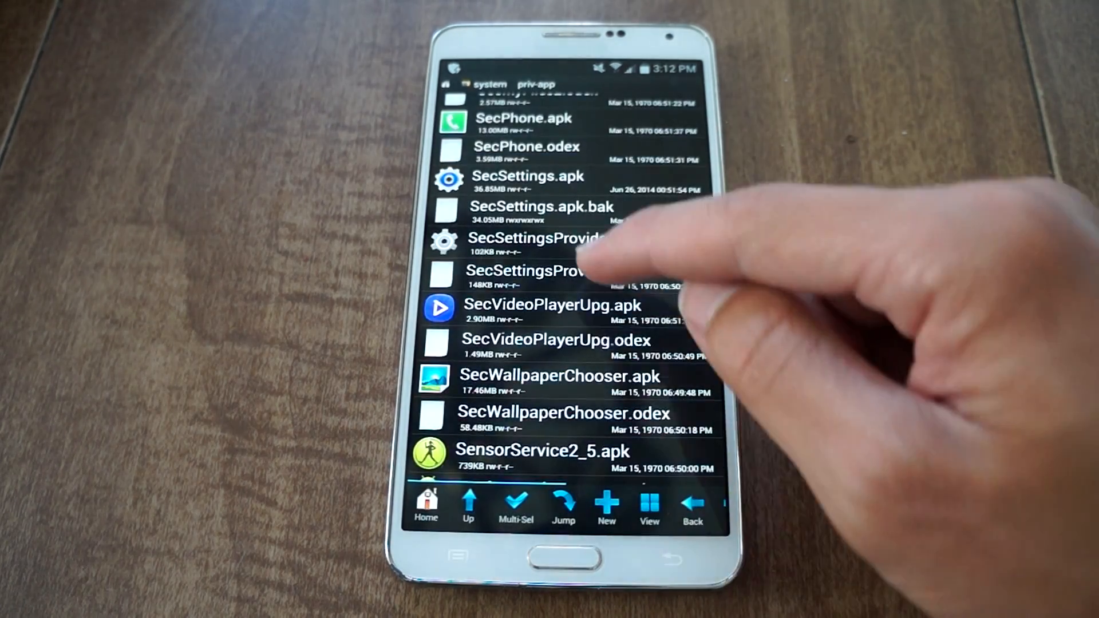
scroll("down", 3)
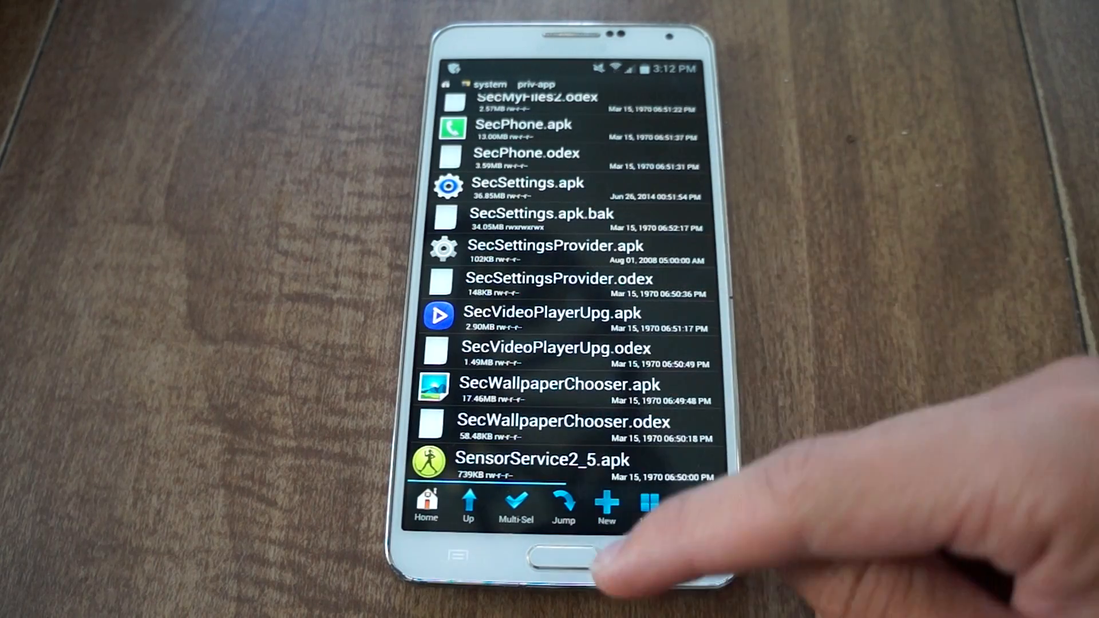
- Launch the new S5-style Settings app from the last app-drawer page, showing its round icons
left_click(548, 559)
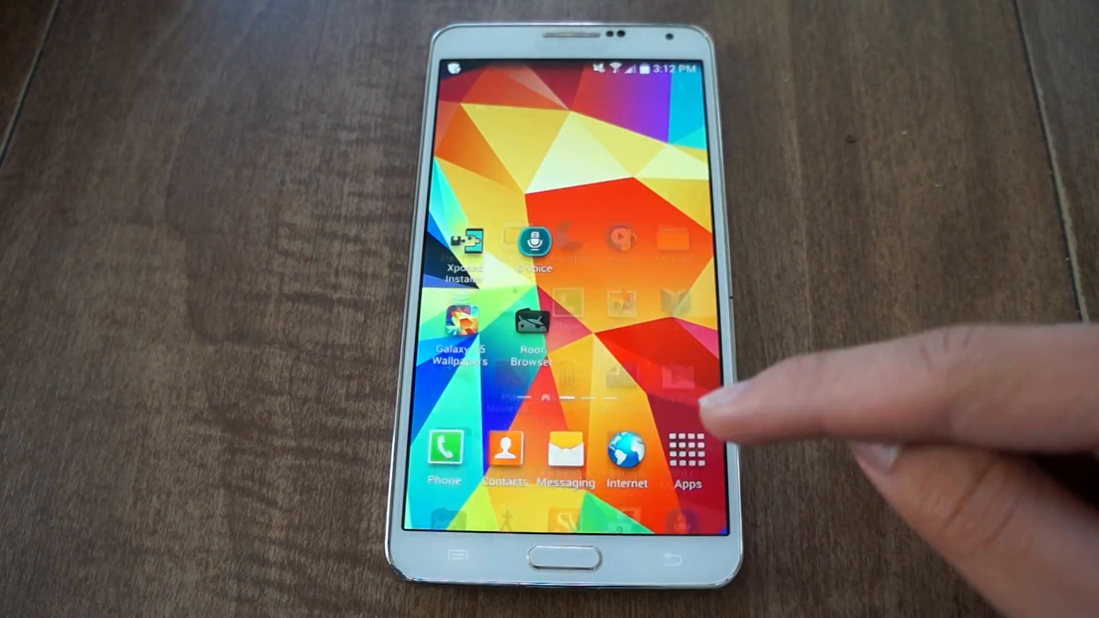
left_click(688, 452)
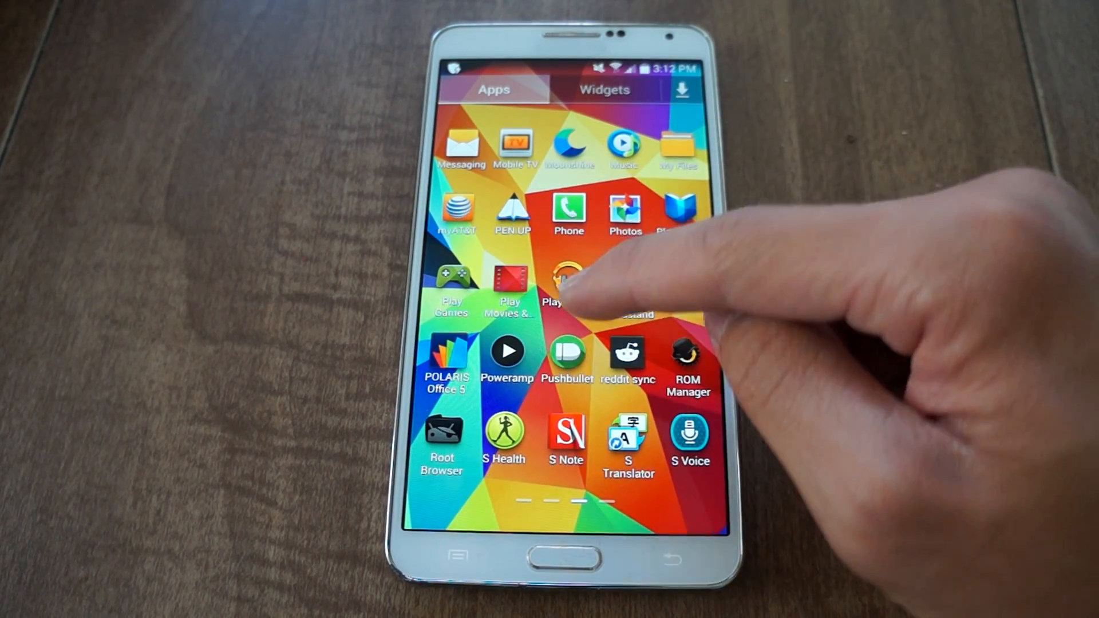
left_click(568, 288)
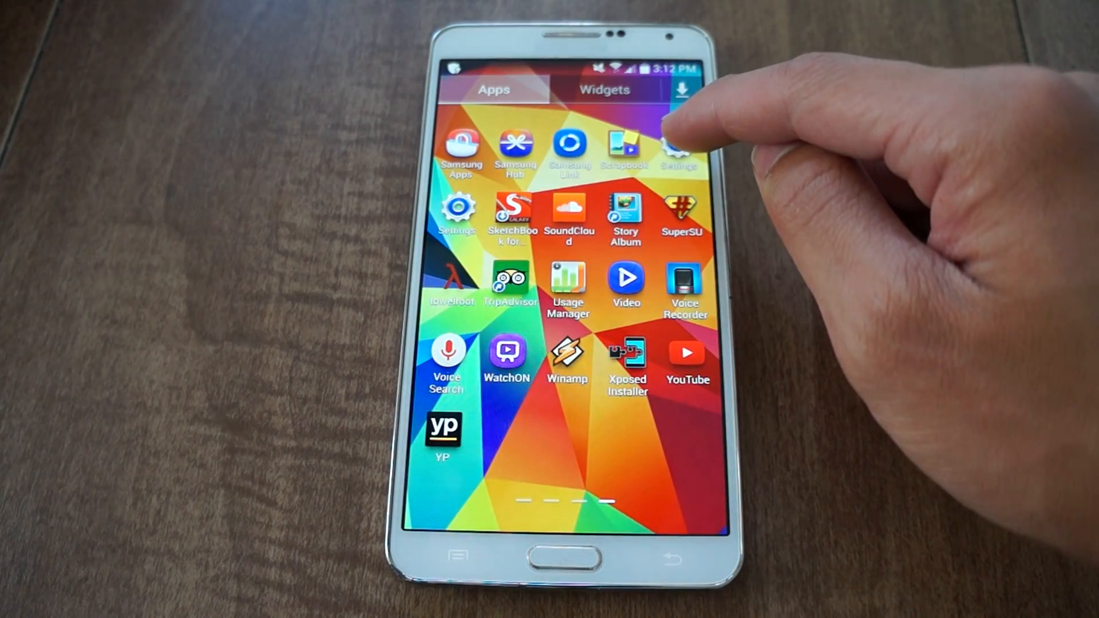
left_click(678, 149)
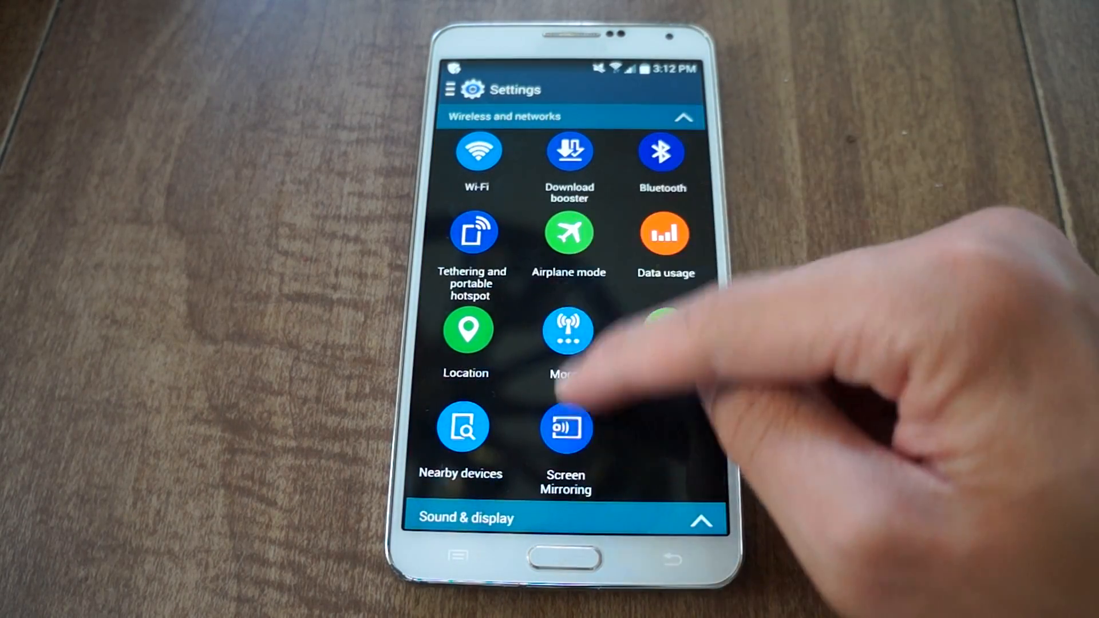